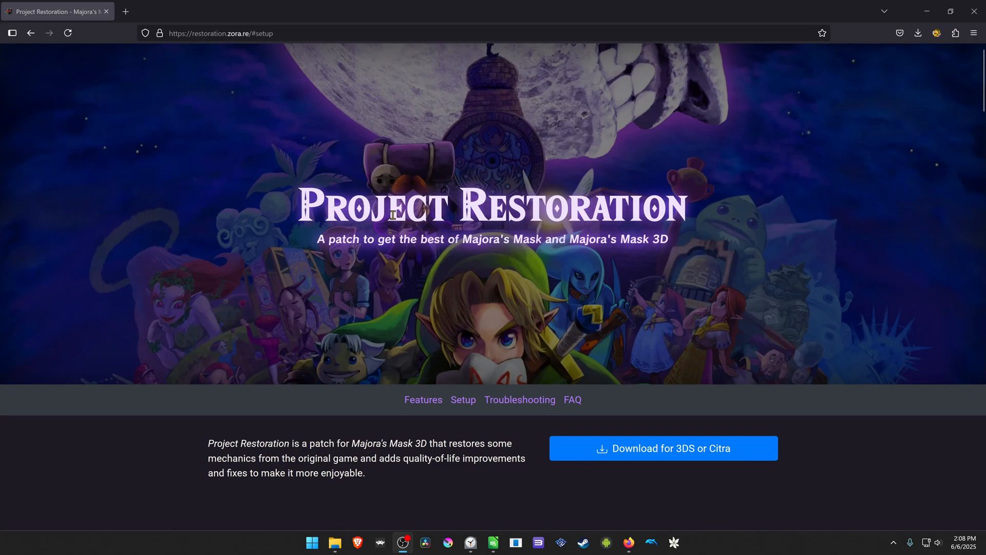
pyautogui.moveTo(837, 316)
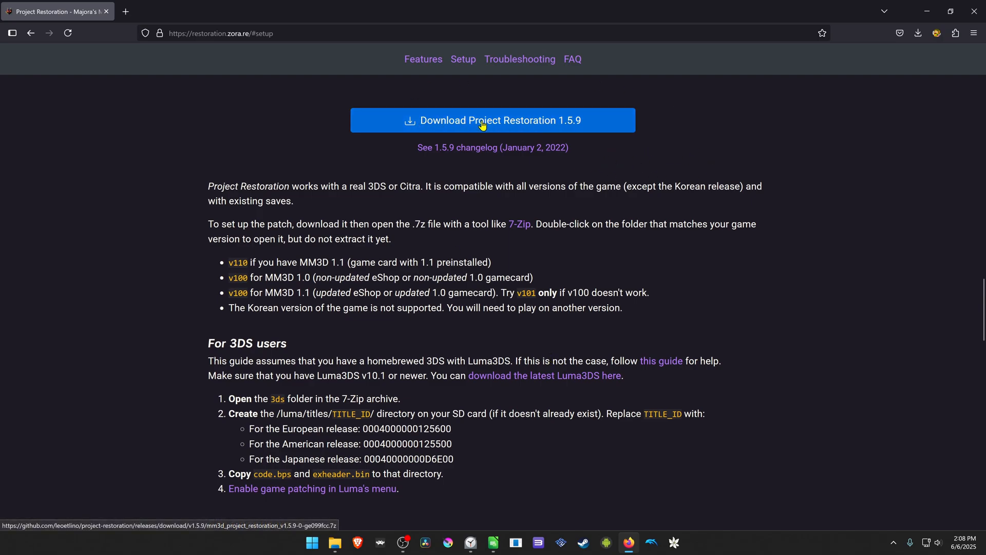
# Download the Project Restoration 1.5.9 patch archive from the setup section.
pyautogui.click(492, 120)
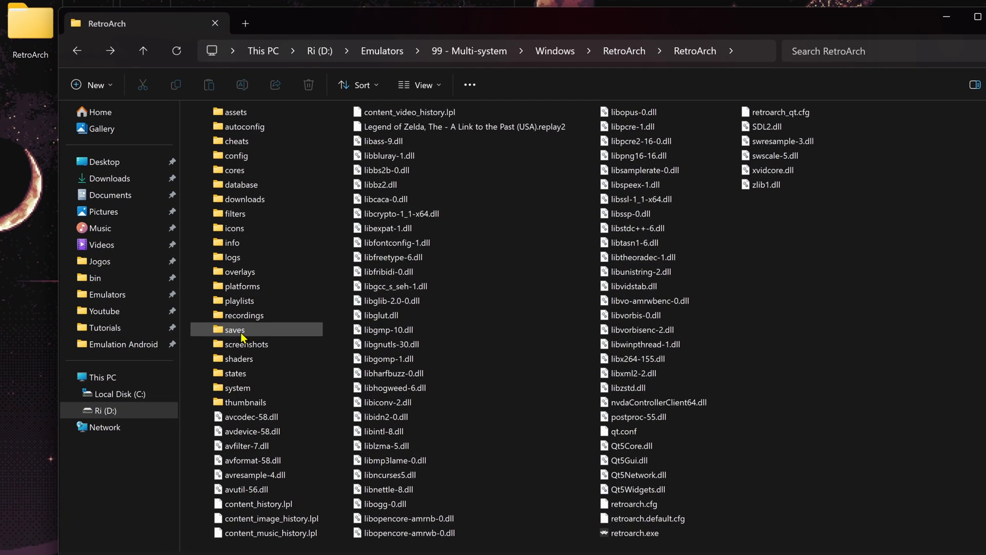
# Open RetroArch's saves folder and launch Majora's Mask 3D so a Citra folder is created.
pyautogui.doubleClick(234, 329)
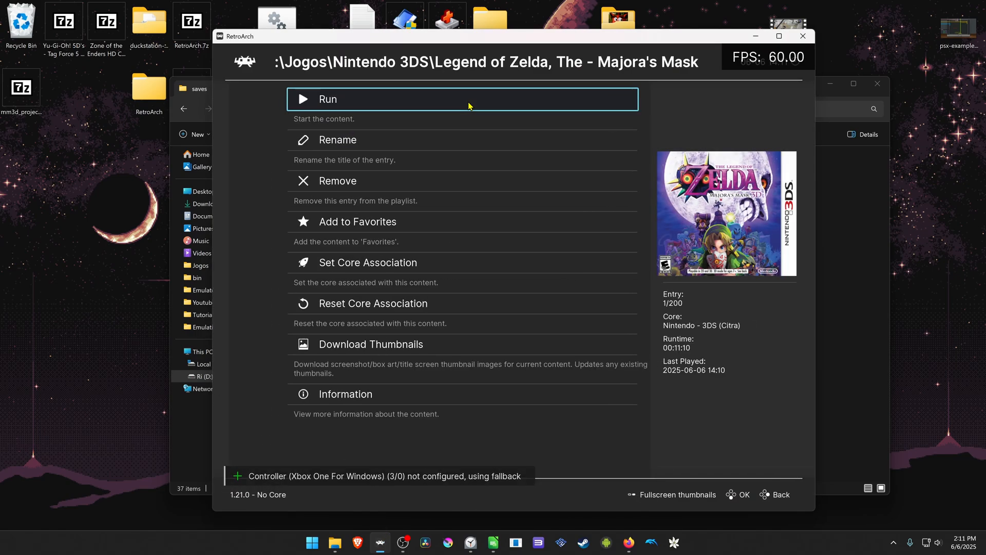
pyautogui.click(327, 98)
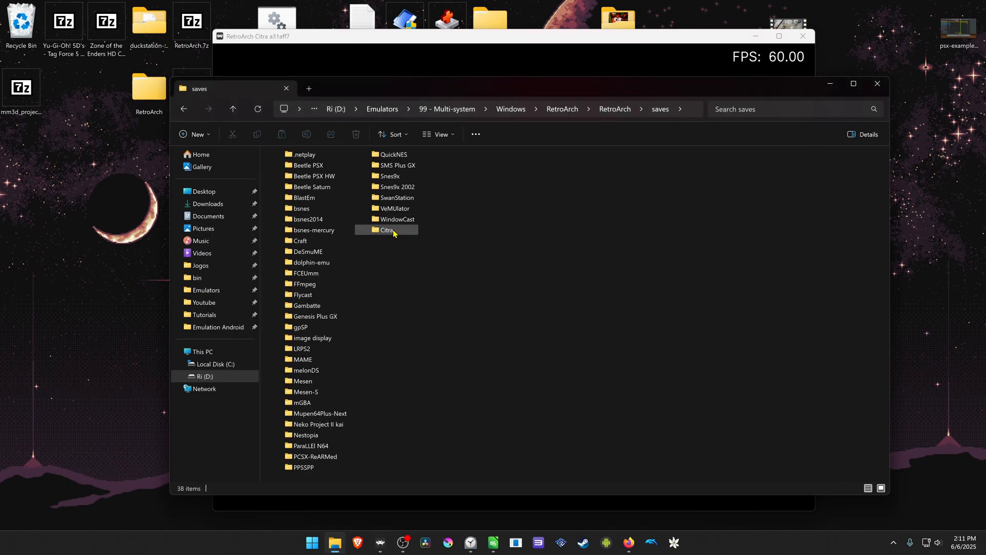
pyautogui.moveTo(804, 44)
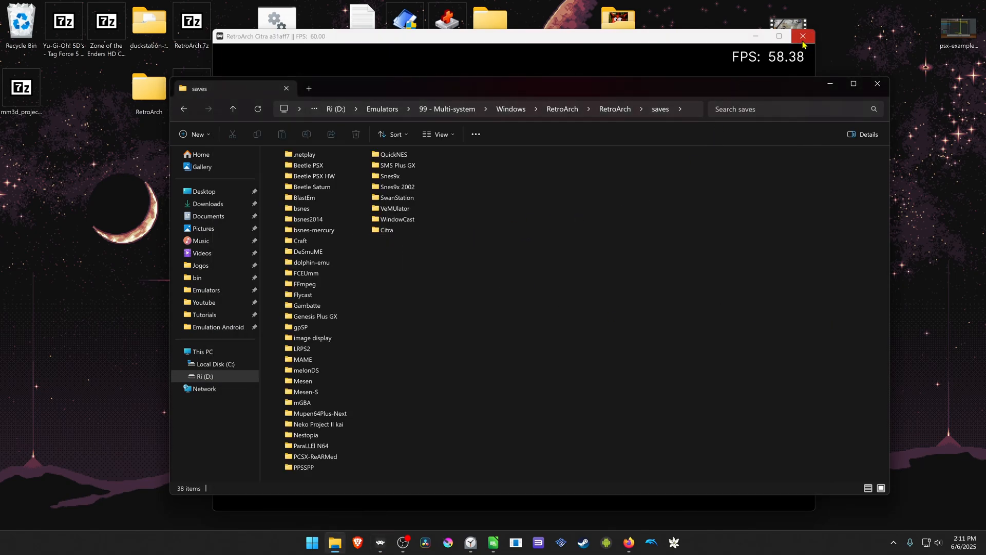
# Close the game, create a 'mods' folder in saves\Citra and a new folder inside it.
pyautogui.click(804, 36)
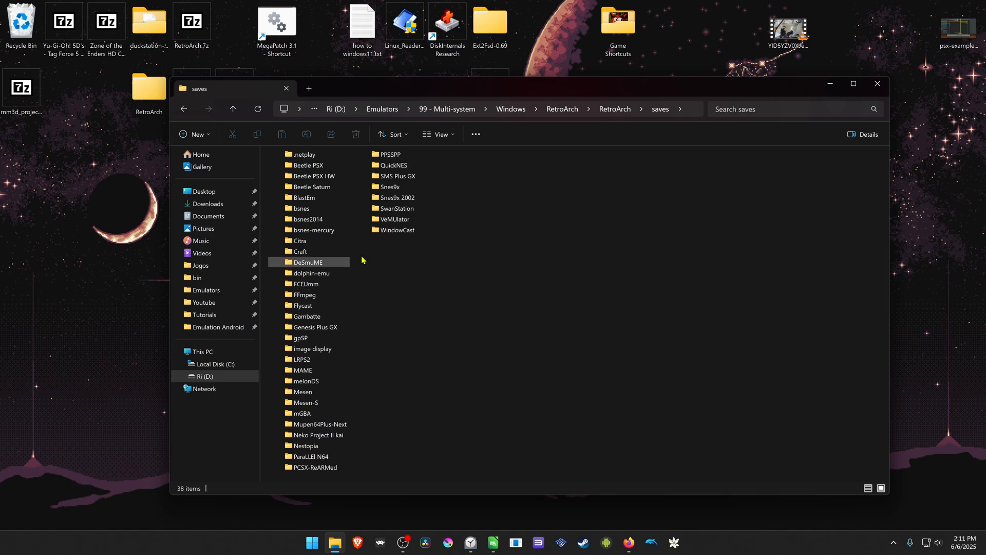
pyautogui.moveTo(300, 240)
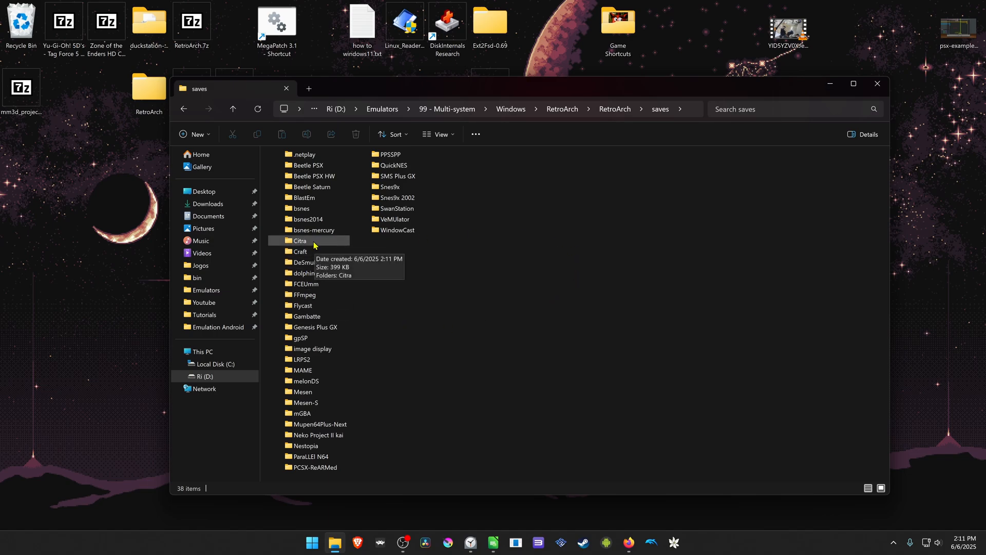
pyautogui.doubleClick(300, 241)
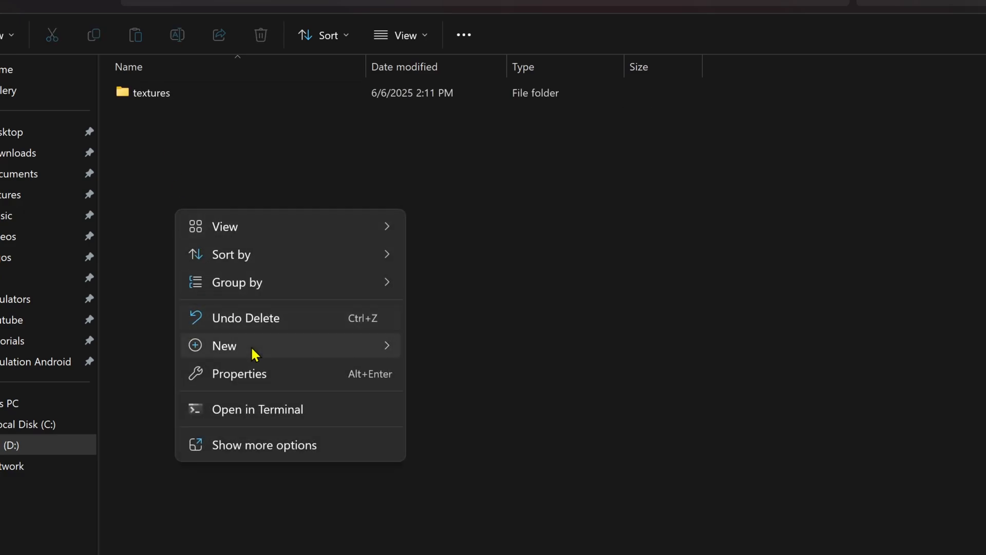
pyautogui.click(224, 346)
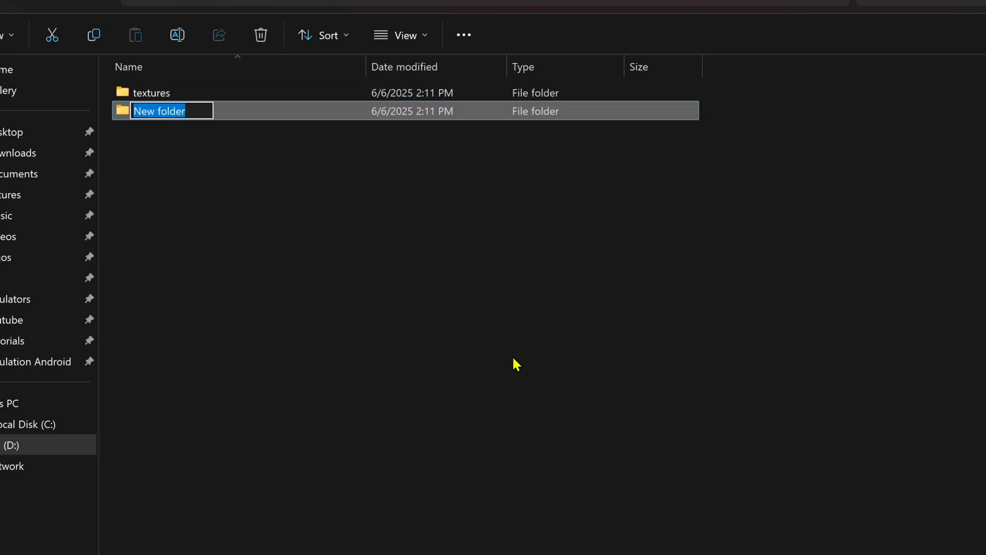
pyautogui.write('mods')
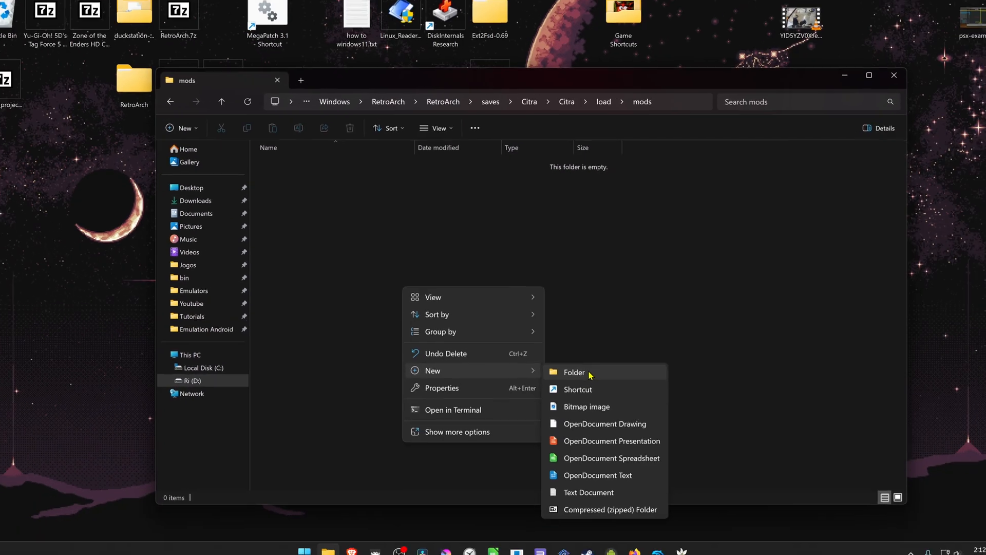
pyautogui.click(573, 372)
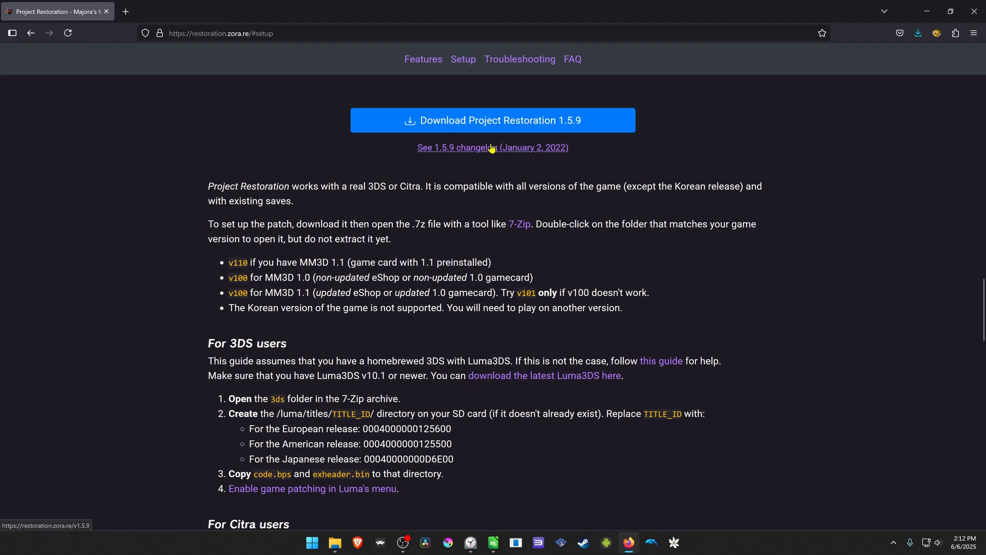
pyautogui.scroll(-3)
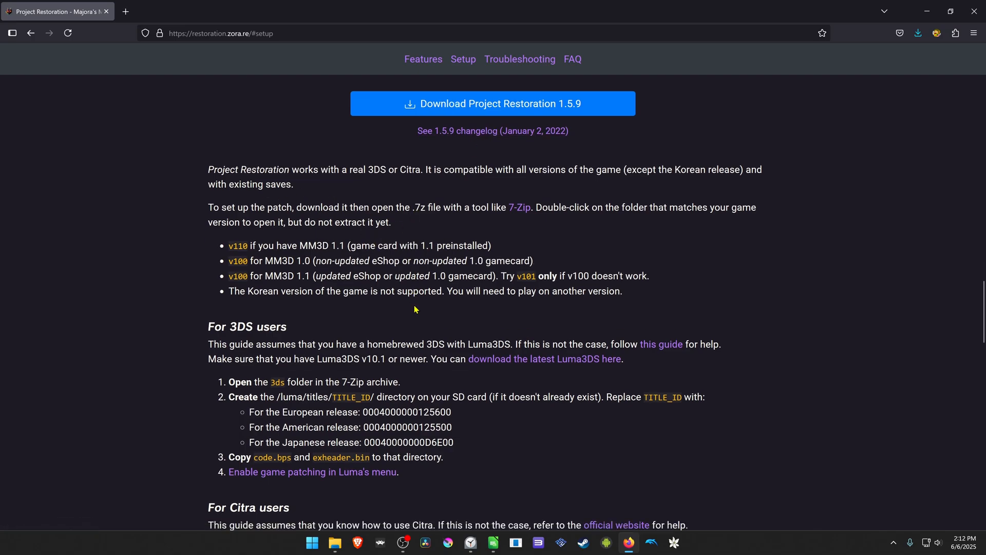
pyautogui.scroll(-3)
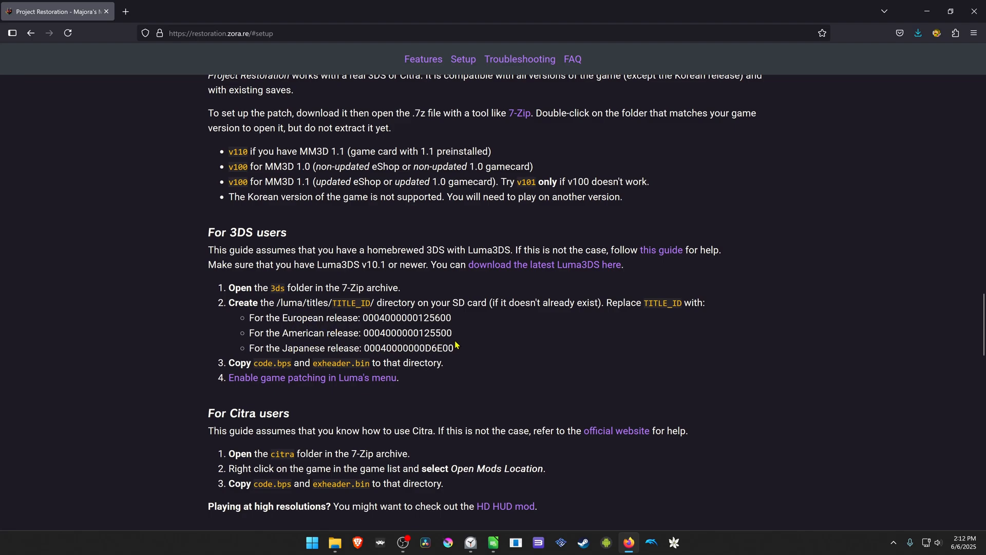
pyautogui.moveTo(370, 333)
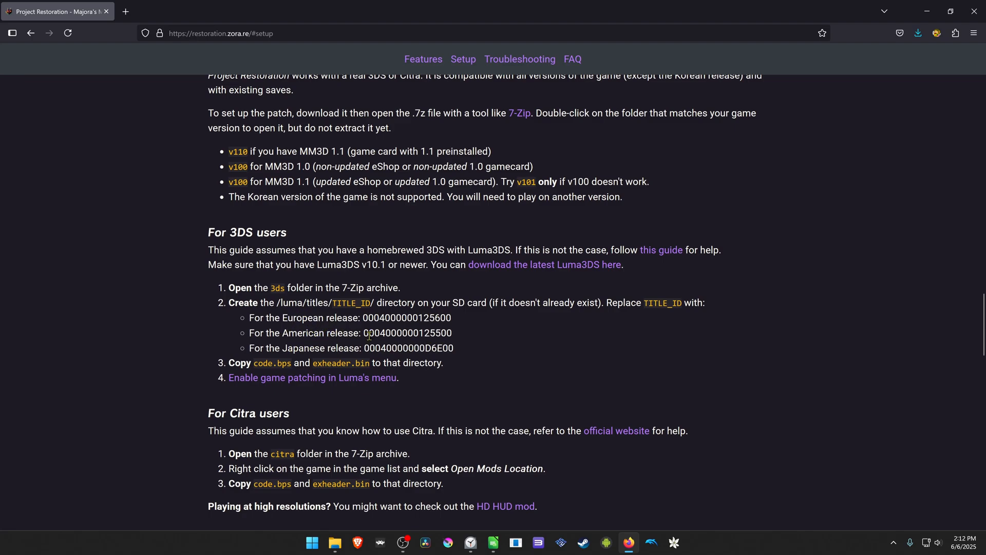
pyautogui.doubleClick(407, 333)
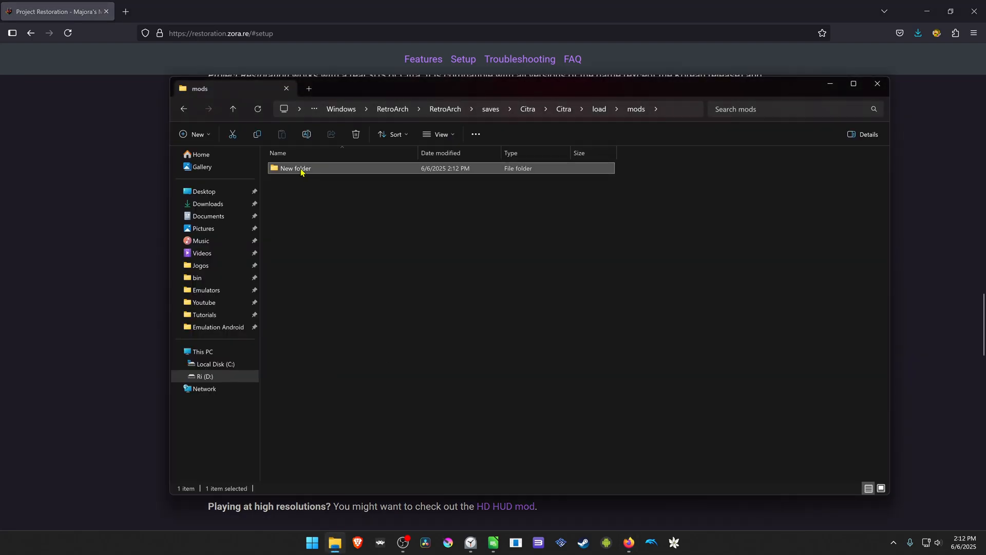
pyautogui.write('0004000000125500')
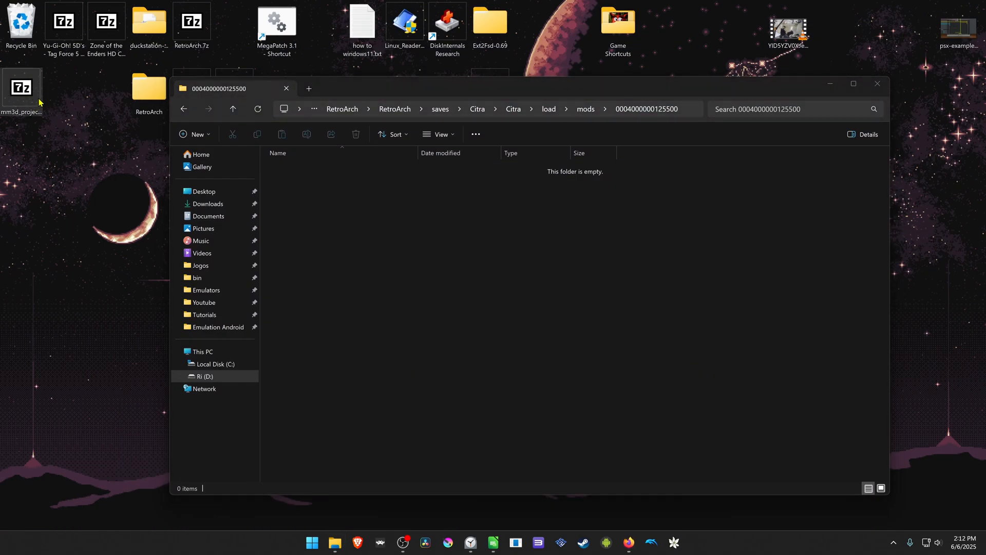
pyautogui.doubleClick(21, 88)
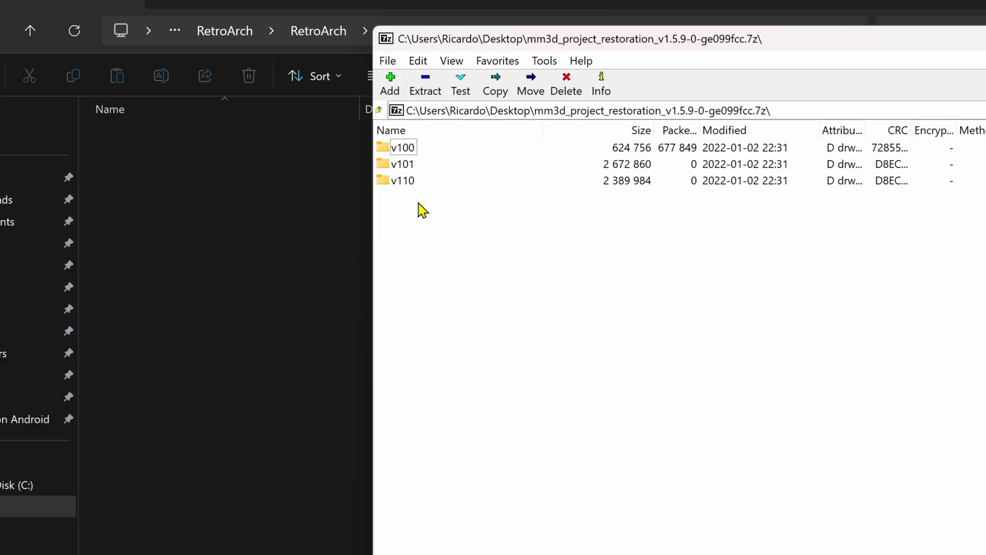
pyautogui.moveTo(467, 214)
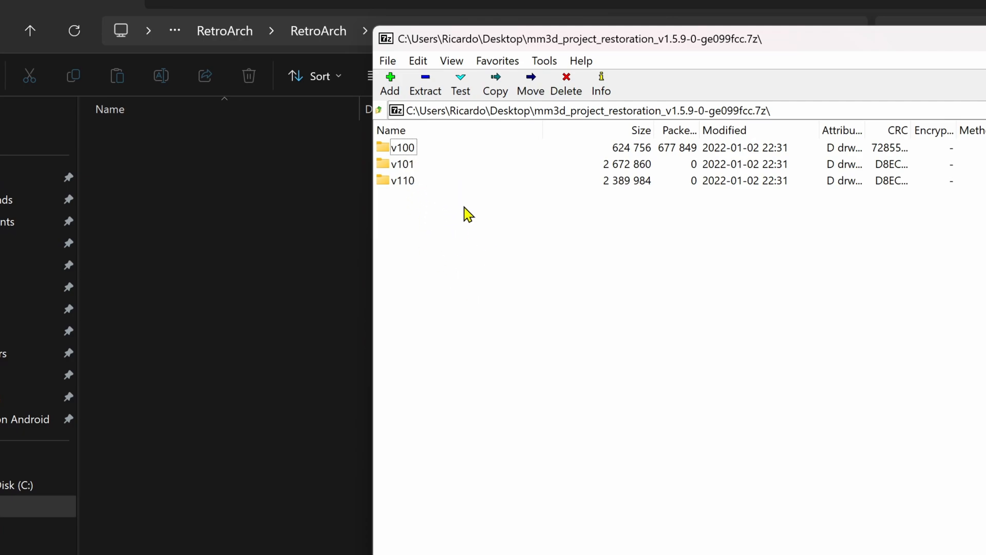
pyautogui.moveTo(414, 185)
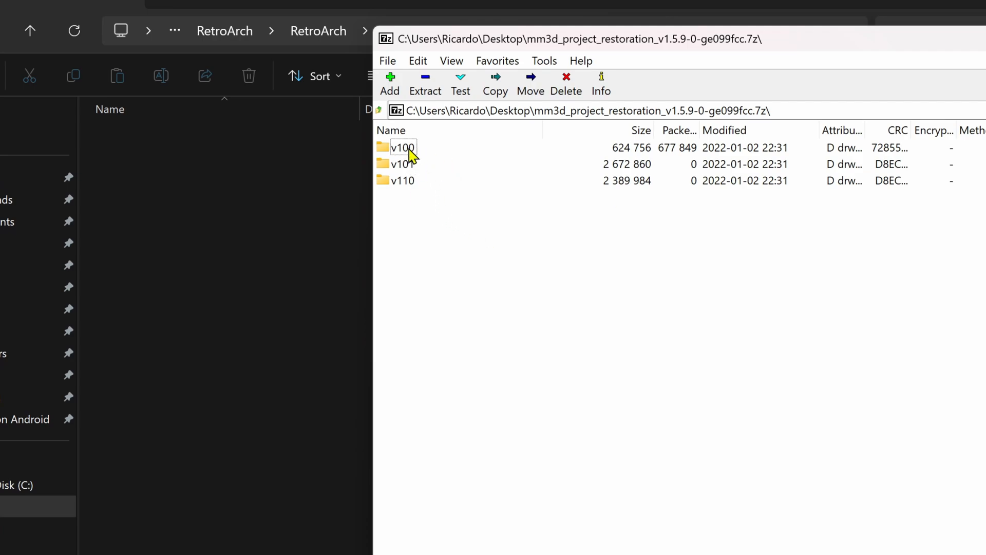
pyautogui.doubleClick(402, 147)
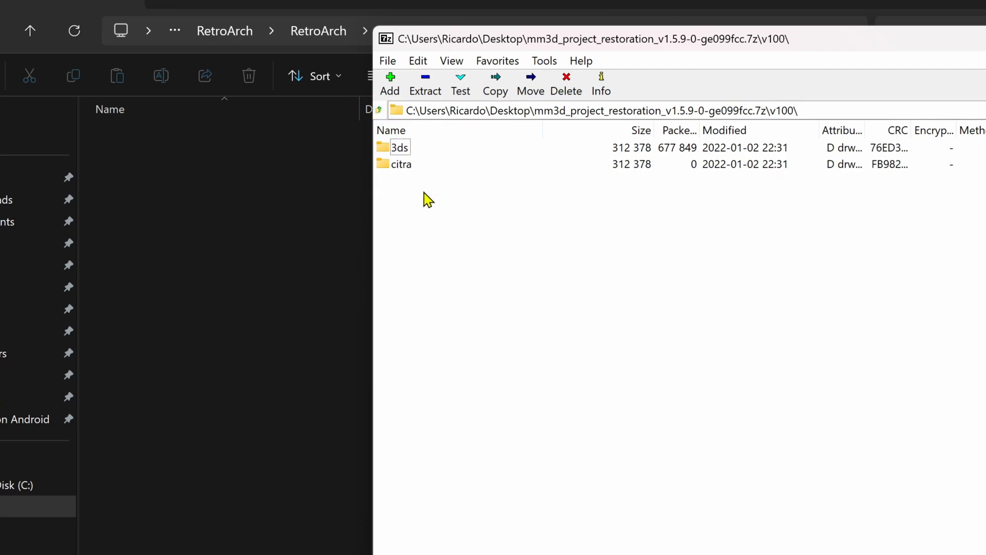
pyautogui.doubleClick(400, 164)
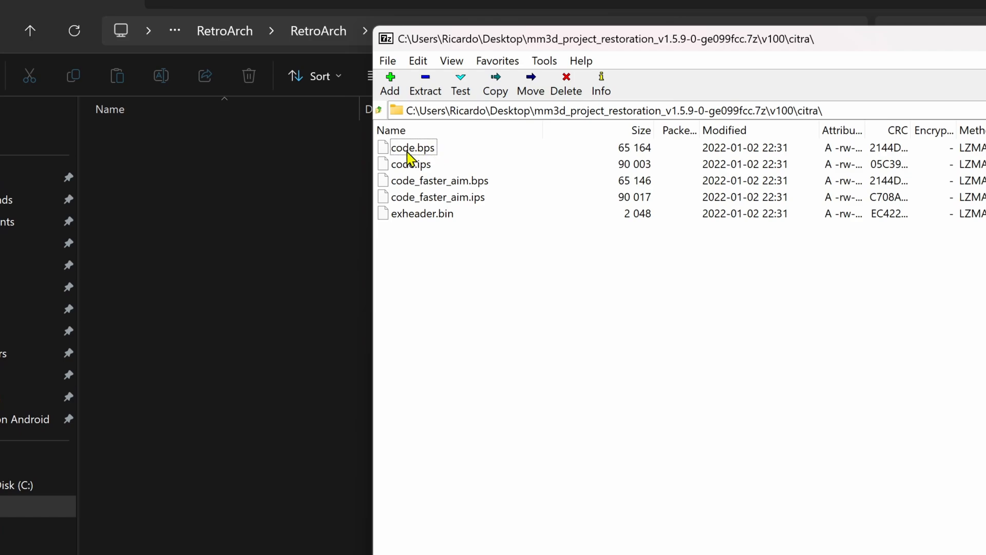
pyautogui.click(412, 148)
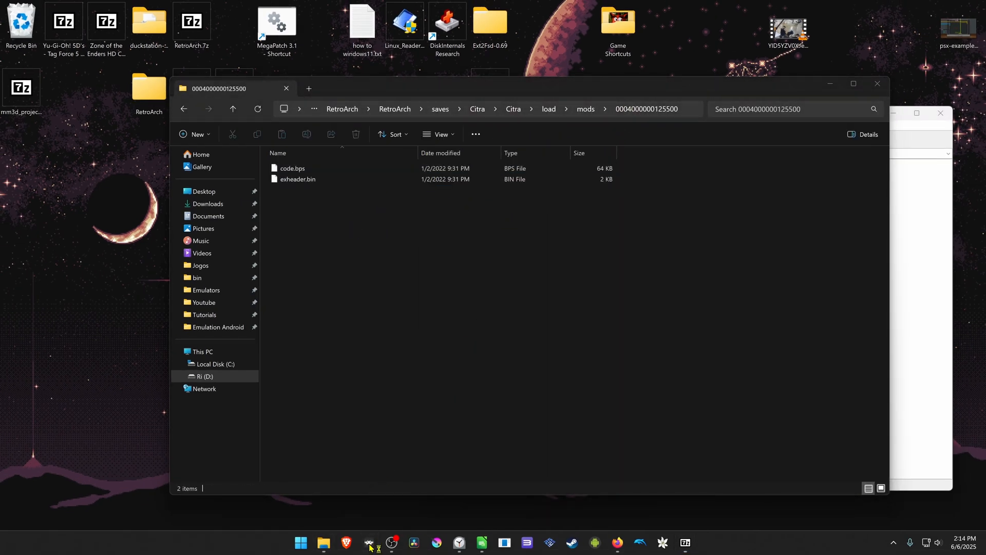
# Switch back to RetroArch and run Majora's Mask 3D to test the patch.
pyautogui.click(369, 543)
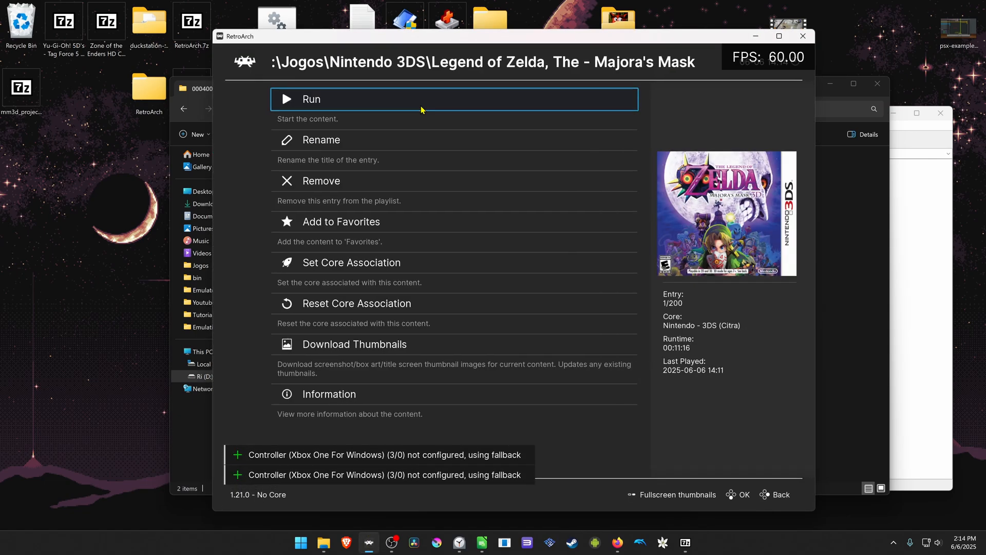
pyautogui.click(310, 99)
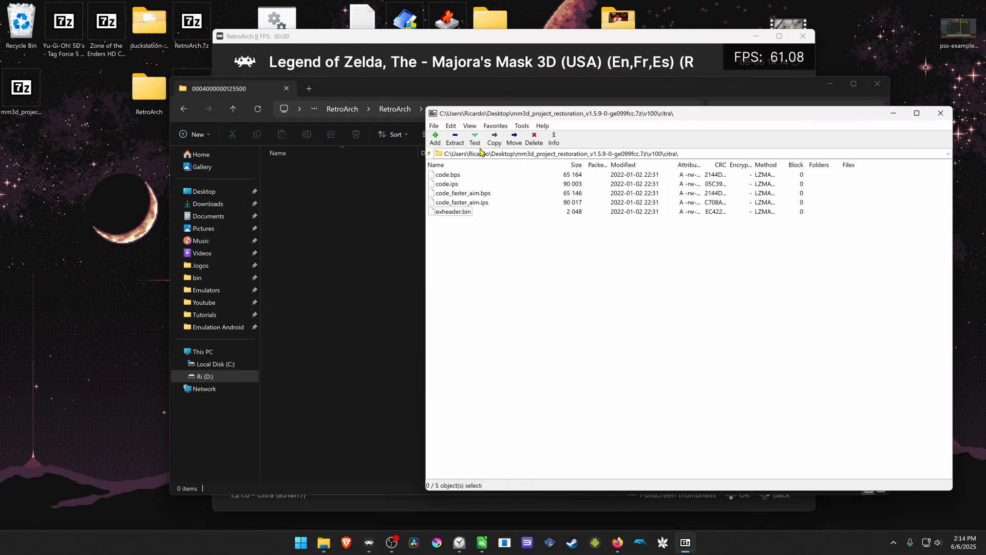
# Browse the archive's v101\citra folder, then show the v110\citra patch files.
pyautogui.click(431, 153)
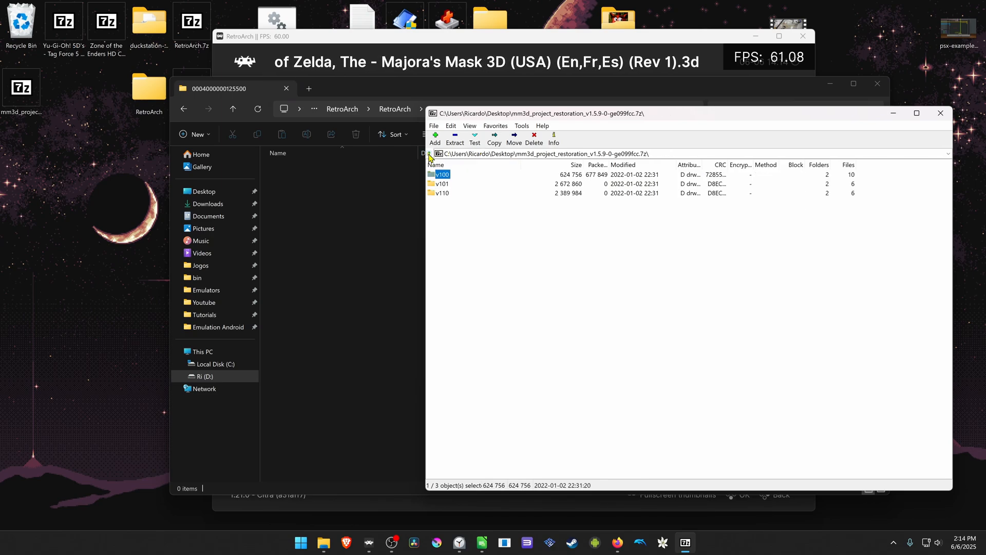
pyautogui.doubleClick(439, 183)
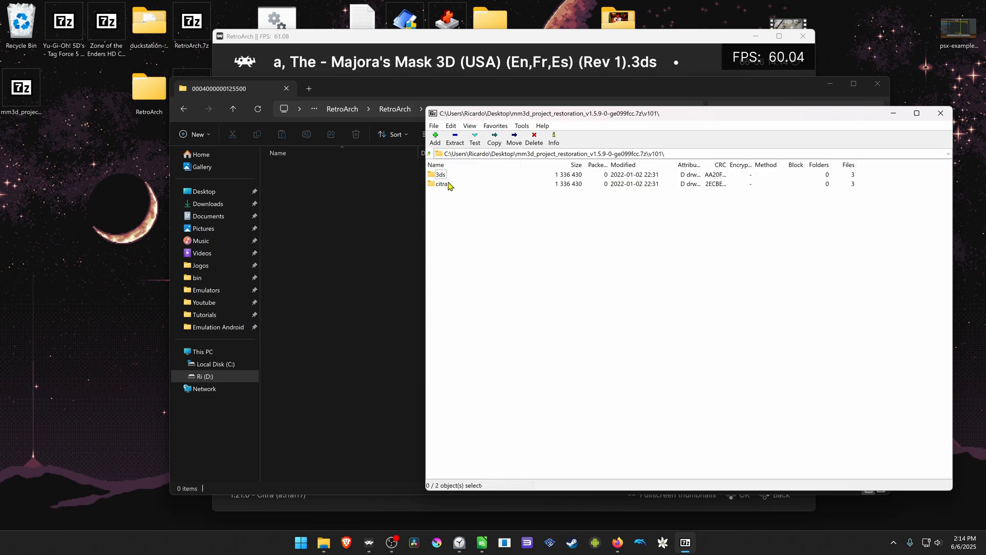
pyautogui.click(440, 183)
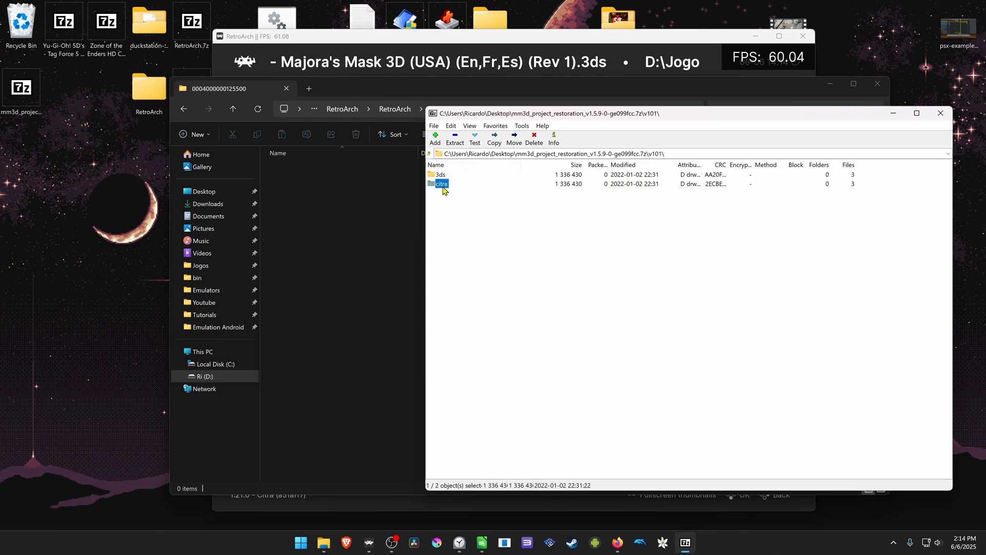
pyautogui.doubleClick(441, 183)
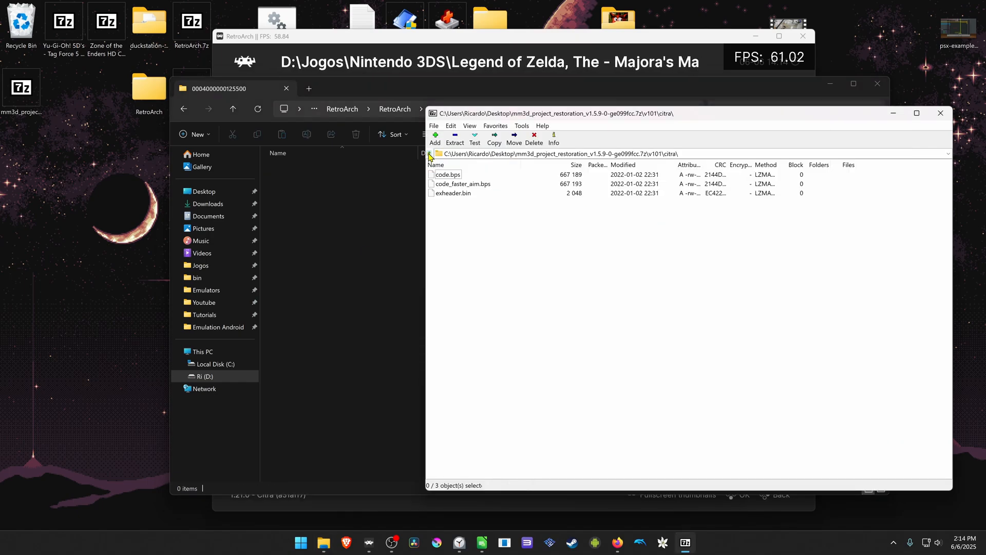
pyautogui.click(430, 154)
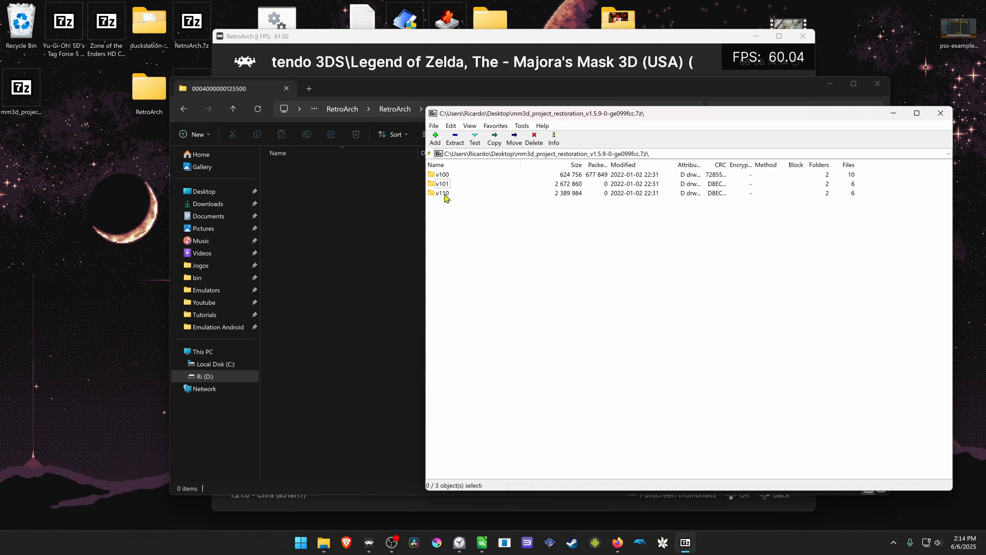
pyautogui.doubleClick(440, 193)
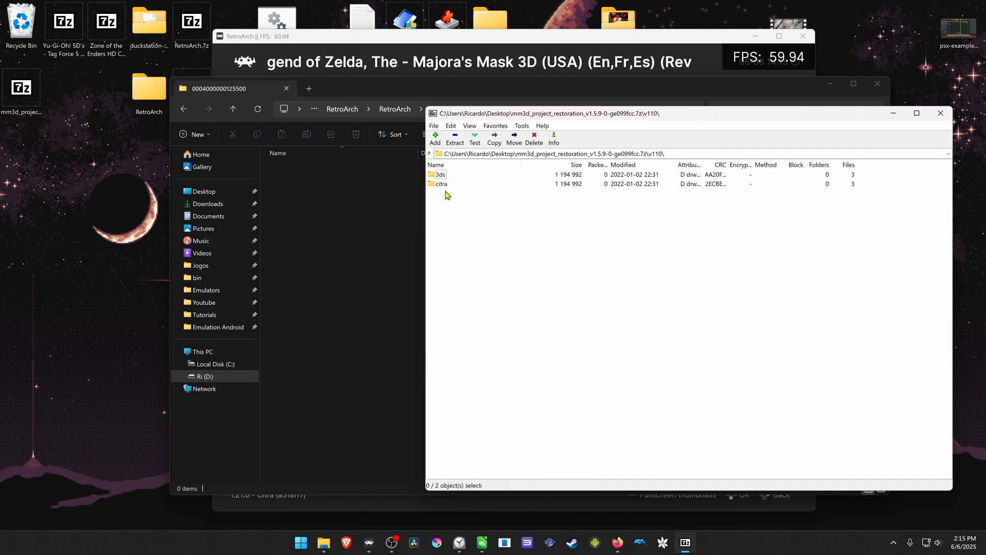
pyautogui.doubleClick(440, 183)
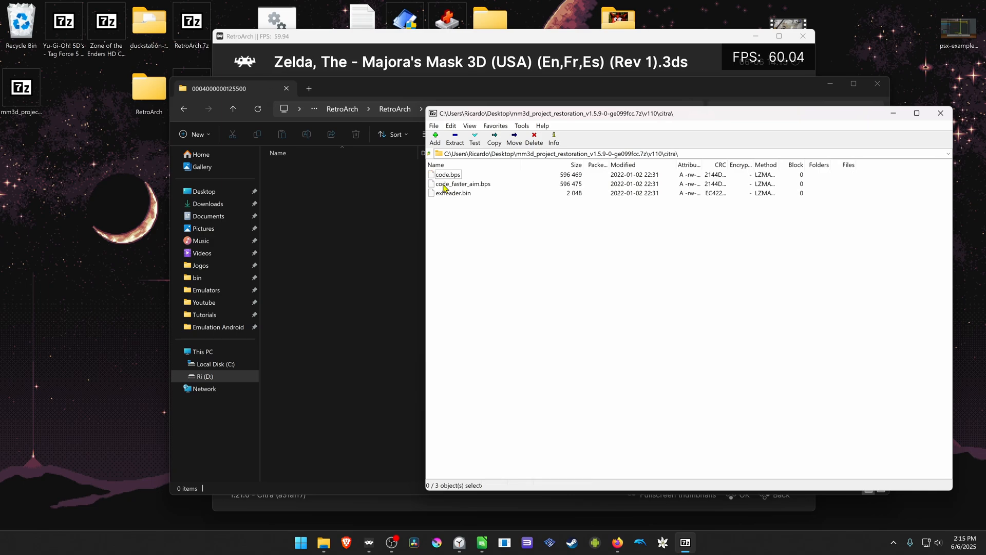
pyautogui.click(448, 174)
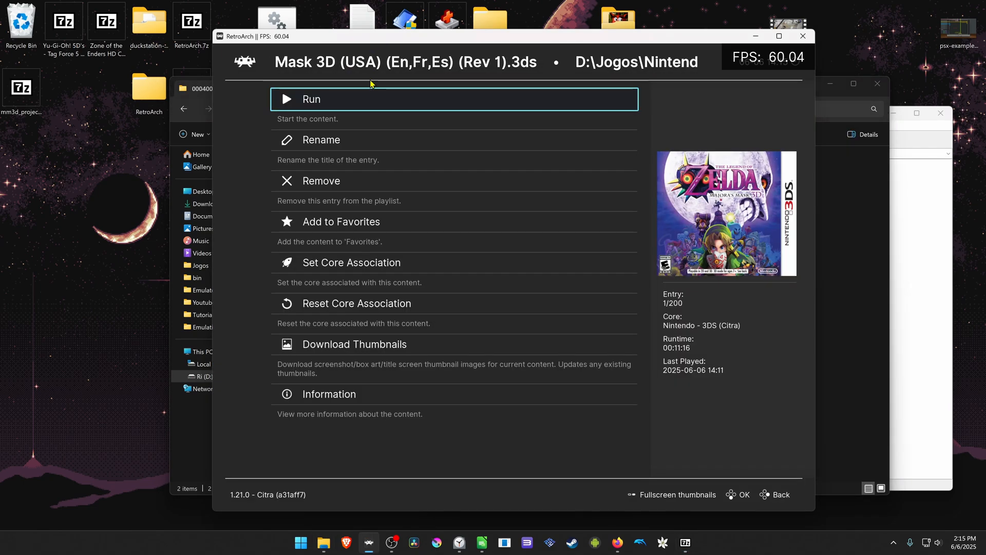
# Run Majora's Mask 3D, then close it via the Quick Menu's Close Content.
pyautogui.click(311, 99)
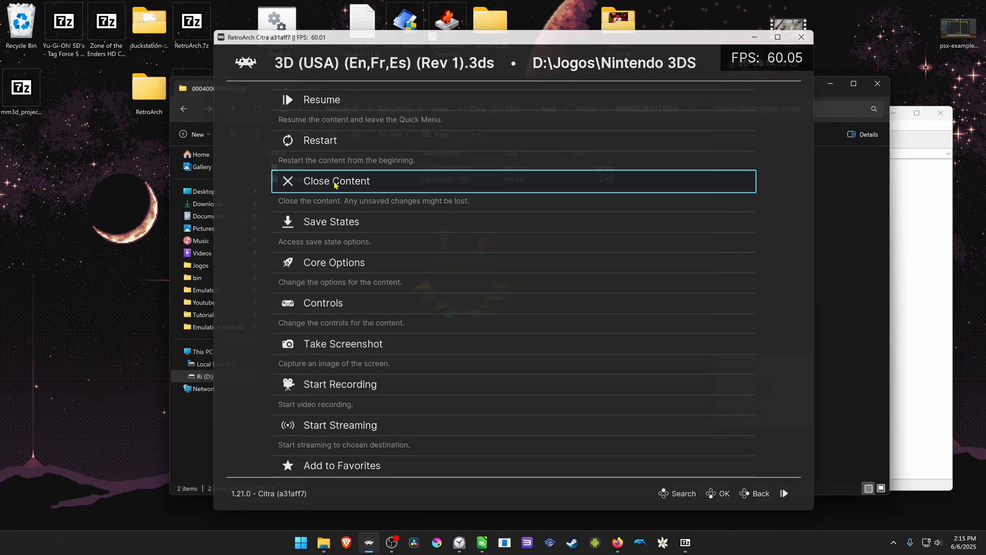
pyautogui.click(336, 181)
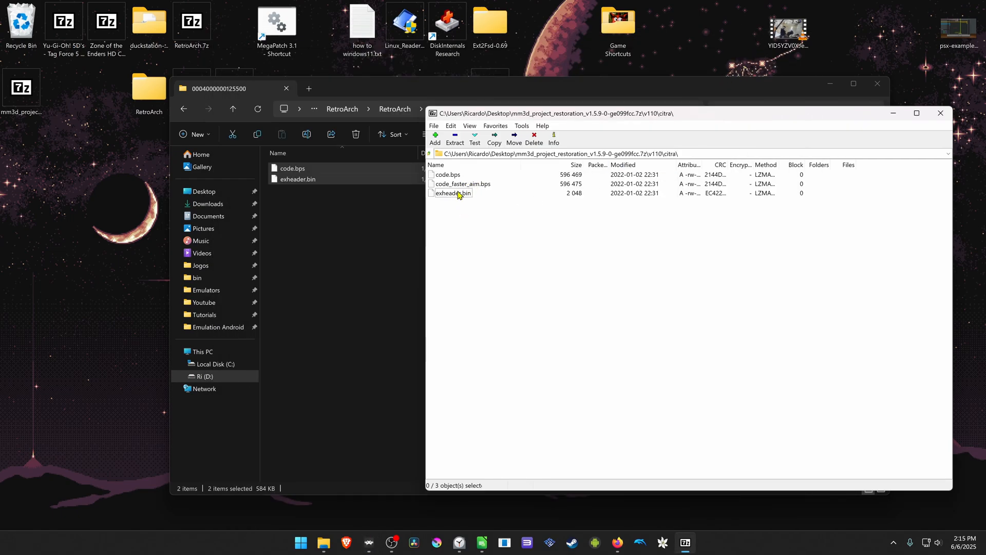
# Replace the mods patches with v110's exheader.bin and code_faster_aim.bps renamed to code.bps.
pyautogui.click(463, 183)
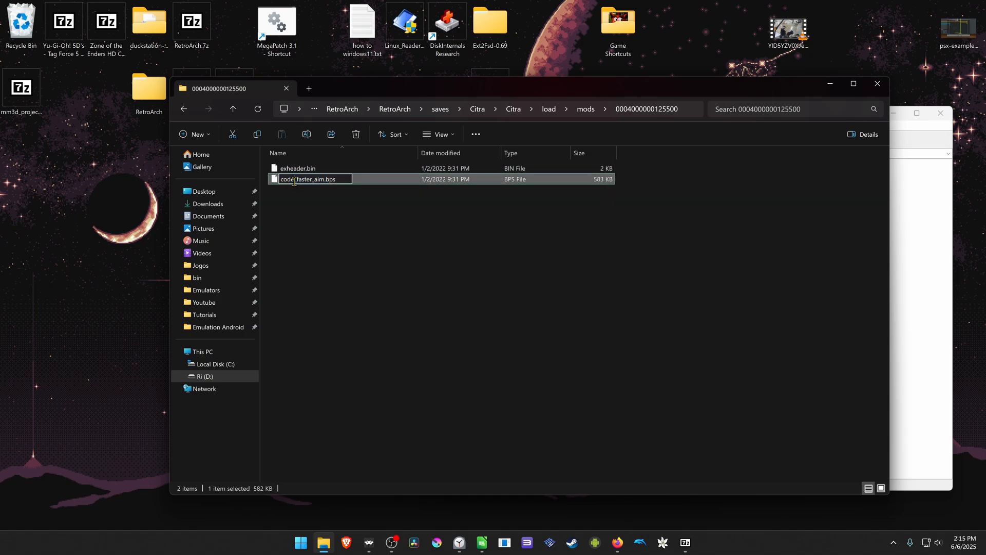
pyautogui.write('code.bps')
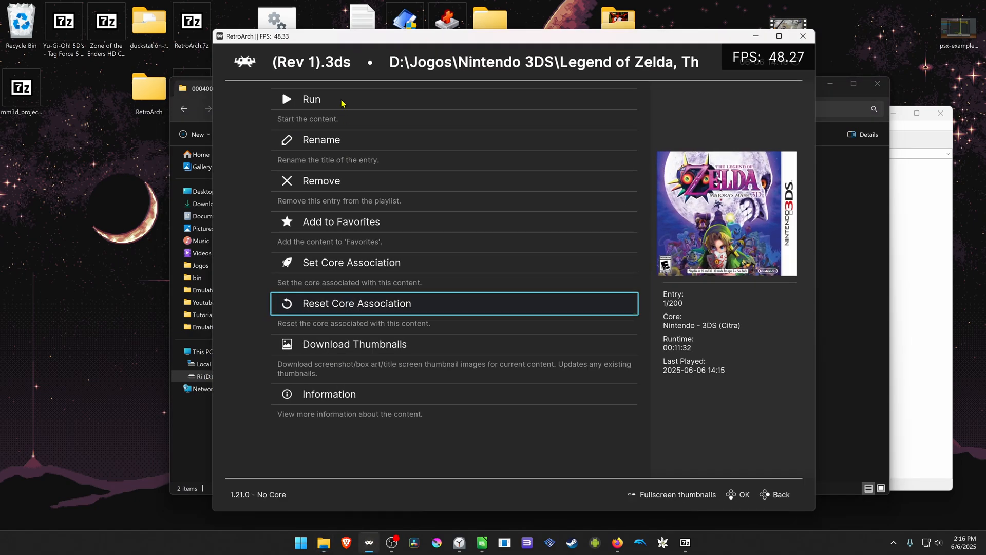
# Run Majora's Mask 3D from the RetroArch playlist with the v110 faster-aim patch applied.
pyautogui.click(311, 99)
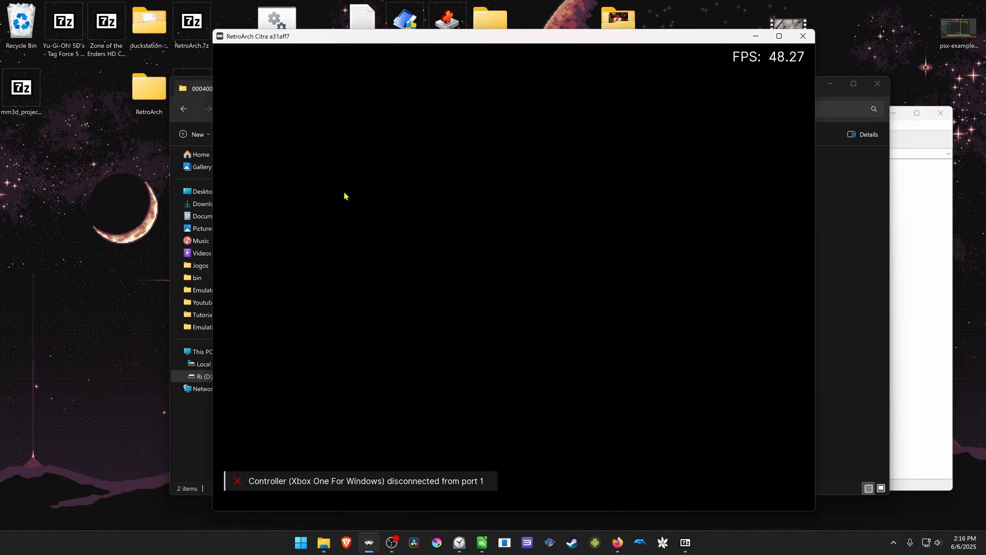